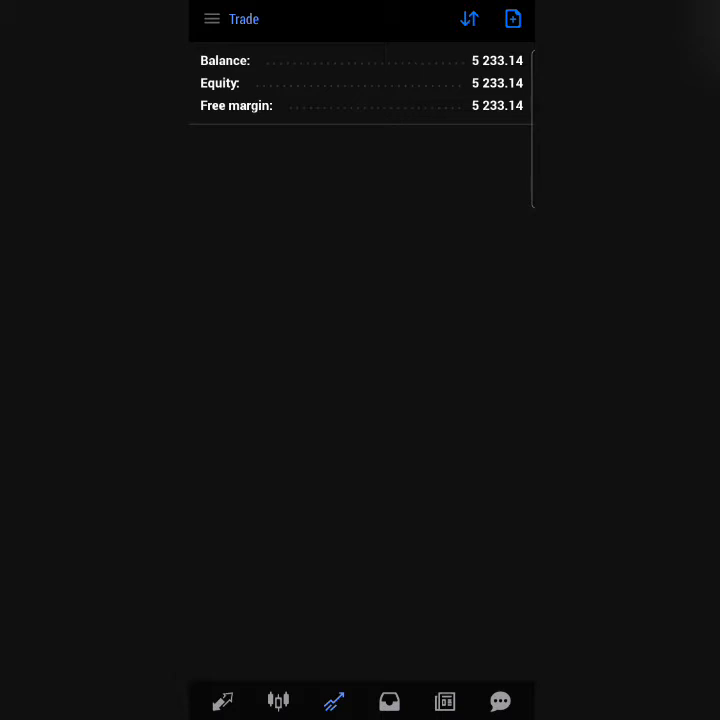
Switch from the account summary to the Boom 1000 Index M1 chart and scroll to the latest bars
{"action": "left_click", "coordinate": [278, 700]}
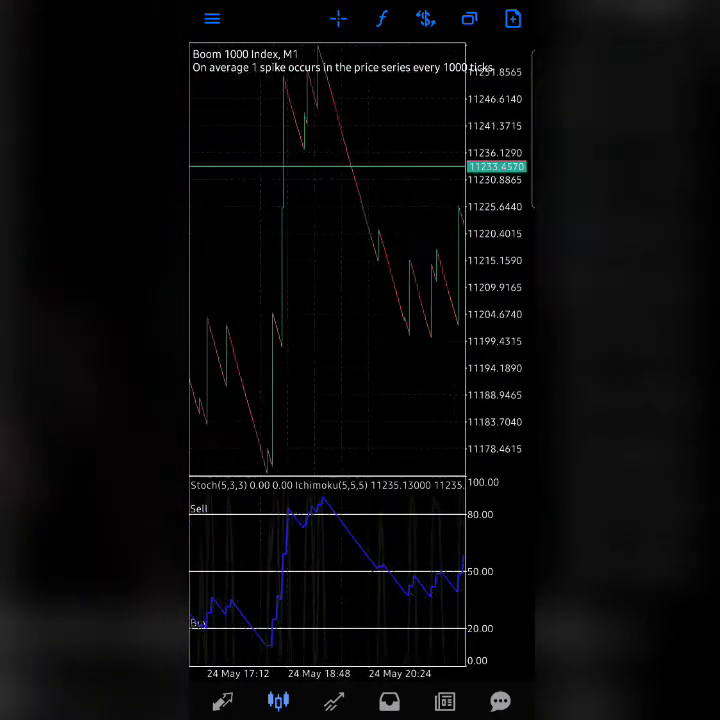
{"action": "scroll", "scroll_direction": "right", "scroll_amount": 3}
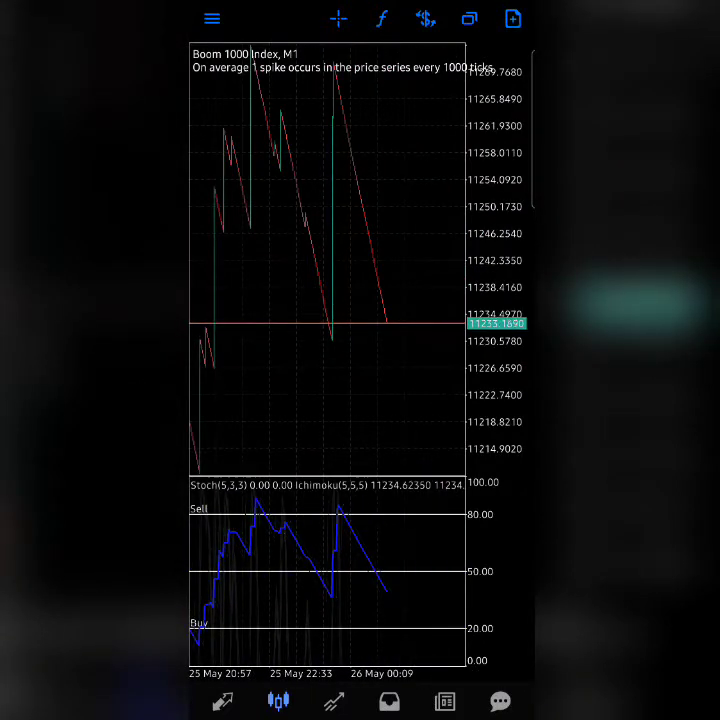
Confirm Stochastic Oscillator at 5/3/3, Low/High, simple, with levels 80, 20 and 50
{"action": "left_click", "coordinate": [380, 20]}
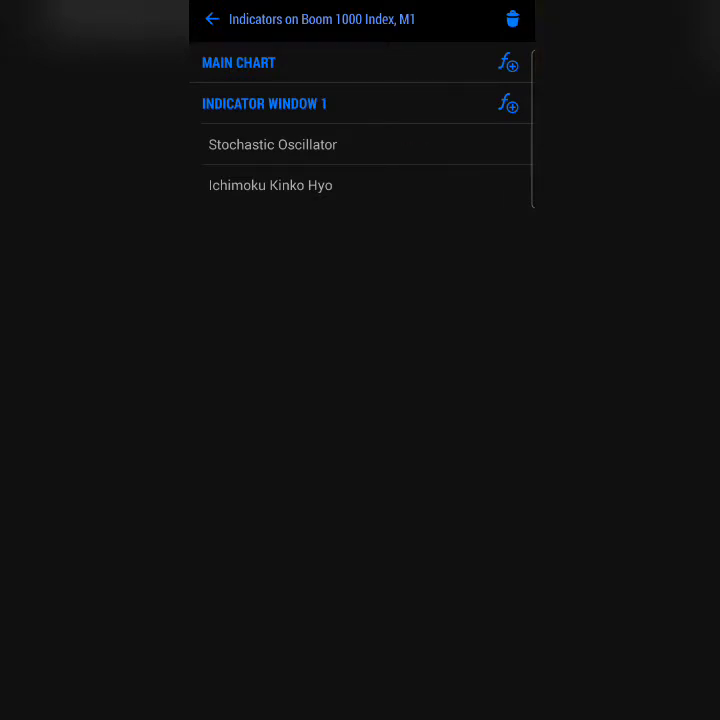
{"action": "left_click", "coordinate": [272, 144]}
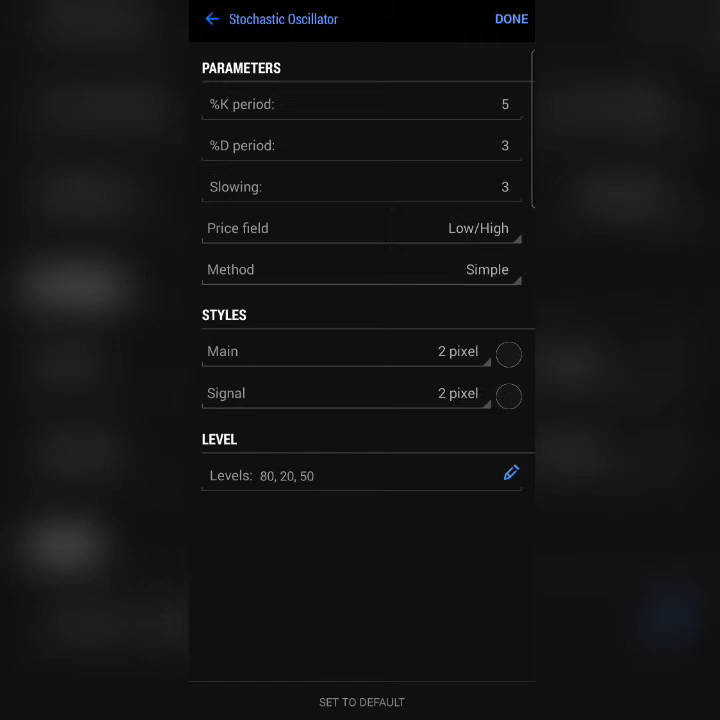
{"action": "left_click_drag", "start_coordinate": [300, 264], "coordinate": [438, 60]}
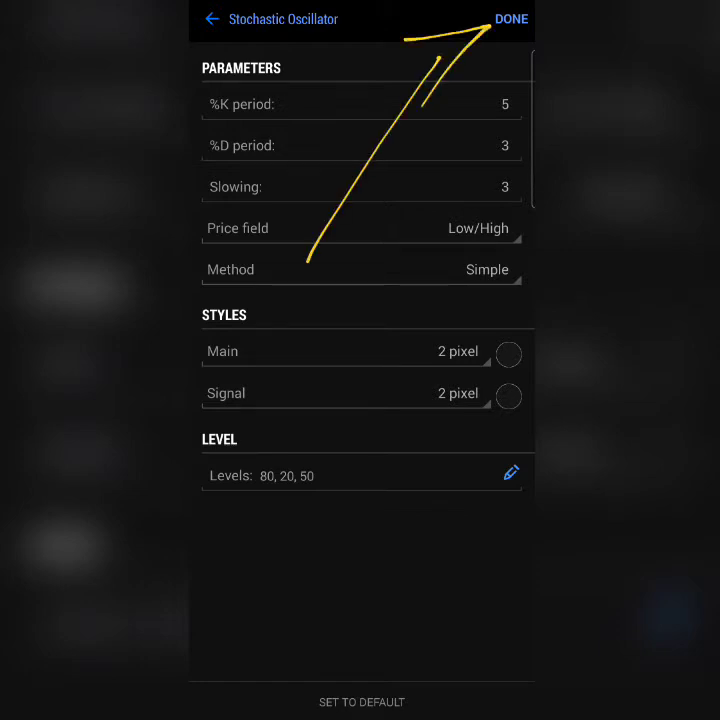
{"action": "left_click", "coordinate": [510, 20]}
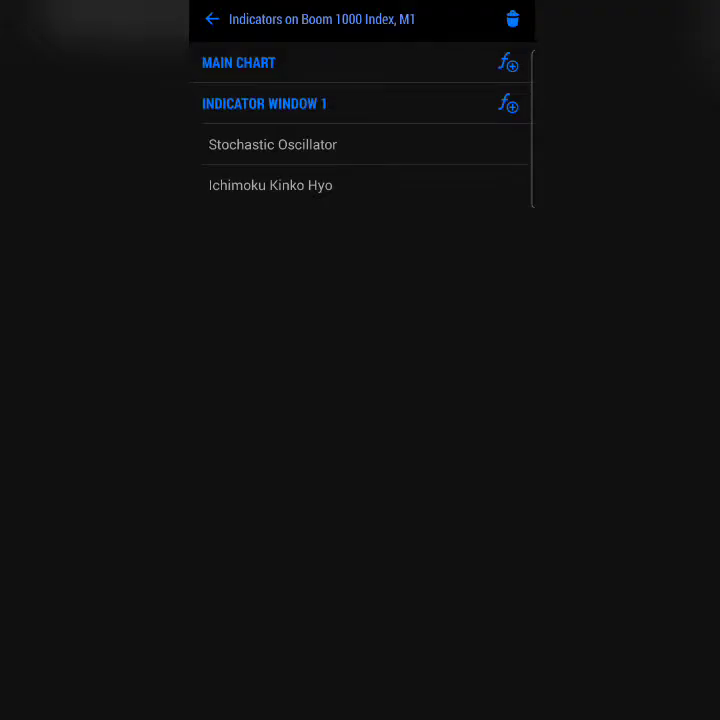
Confirm Ichimoku Kinko Hyo with Tenkan, Kijun and Senkou Span B at 5 and a 4 px blue Kijun-sen
{"action": "left_click", "coordinate": [270, 184]}
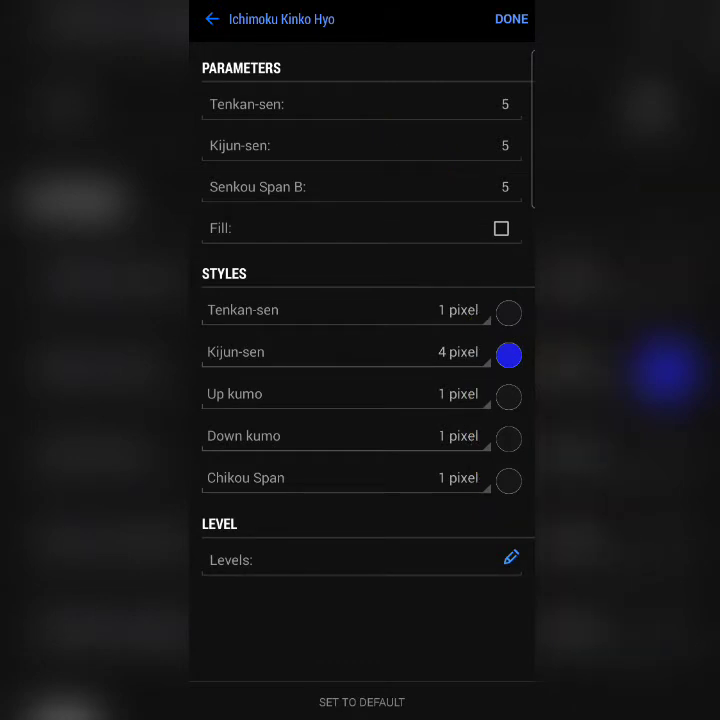
{"action": "left_click", "coordinate": [510, 20]}
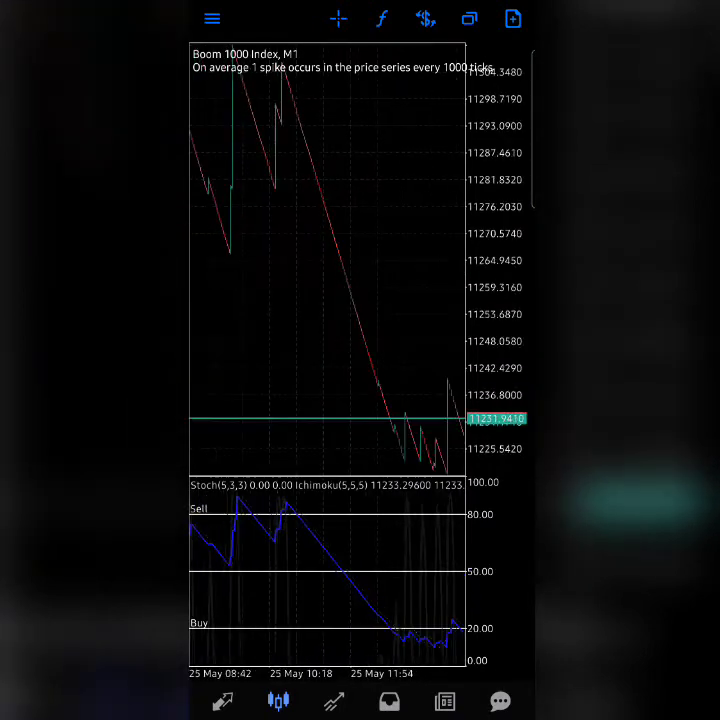
{"action": "scroll", "scroll_direction": "right", "scroll_amount": 3}
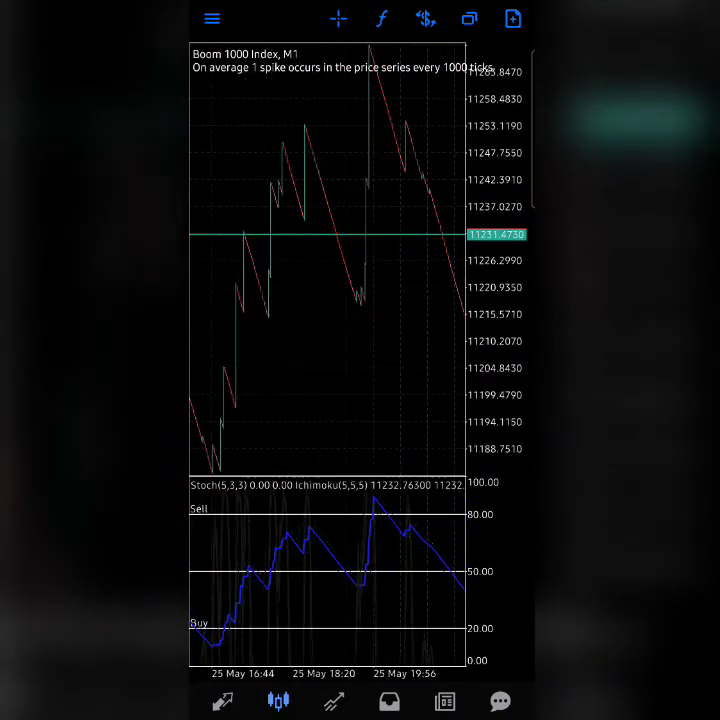
{"action": "left_click", "coordinate": [338, 20]}
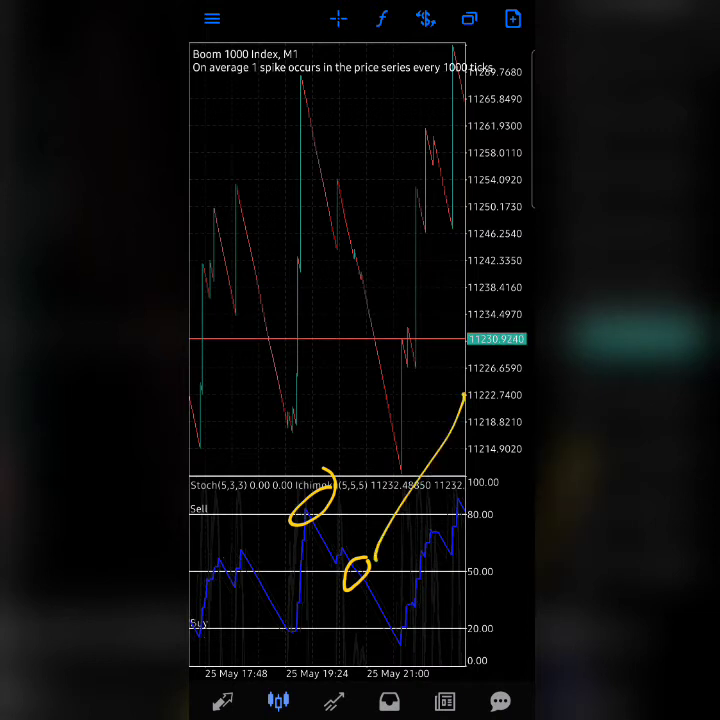
{"action": "left_click_drag", "start_coordinate": [364, 320], "coordinate": [400, 390]}
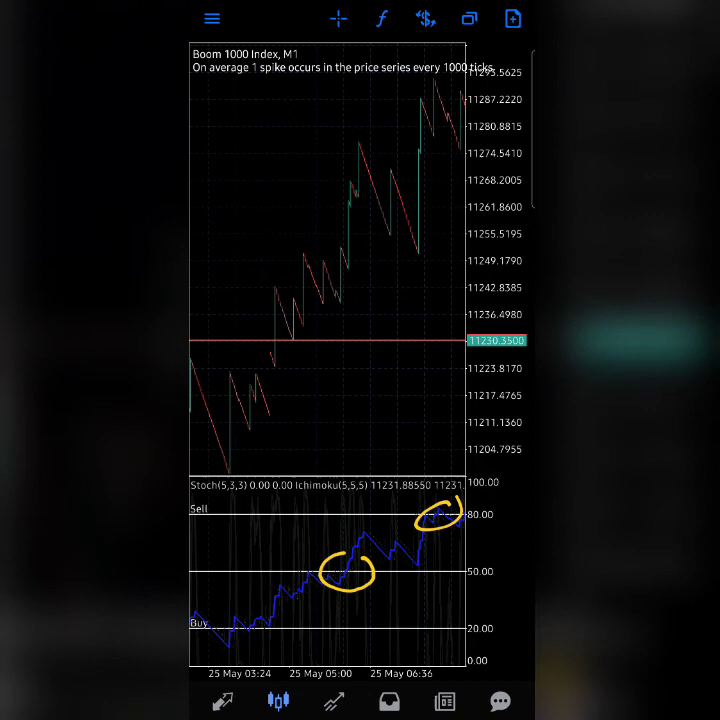
{"action": "left_click_drag", "start_coordinate": [200, 470], "coordinate": [336, 270]}
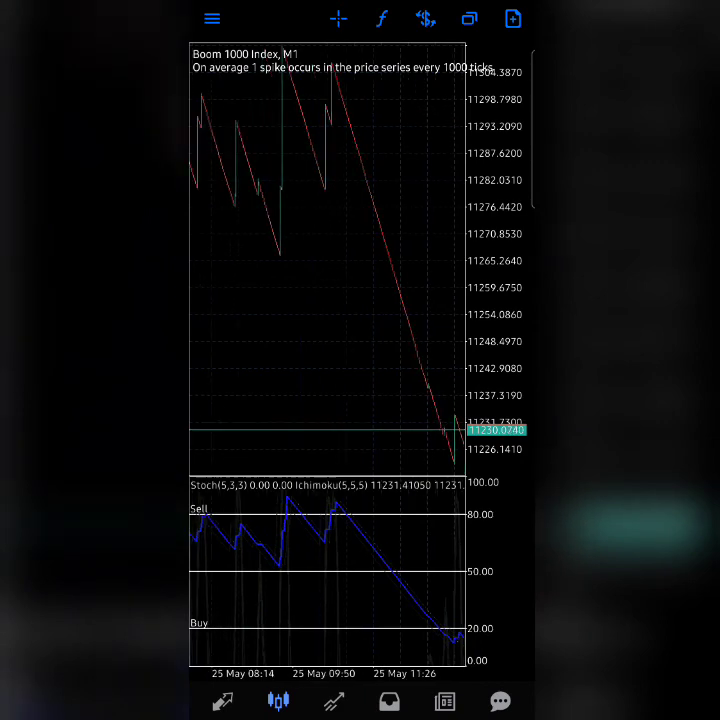
{"action": "scroll", "scroll_direction": "right", "scroll_amount": 3}
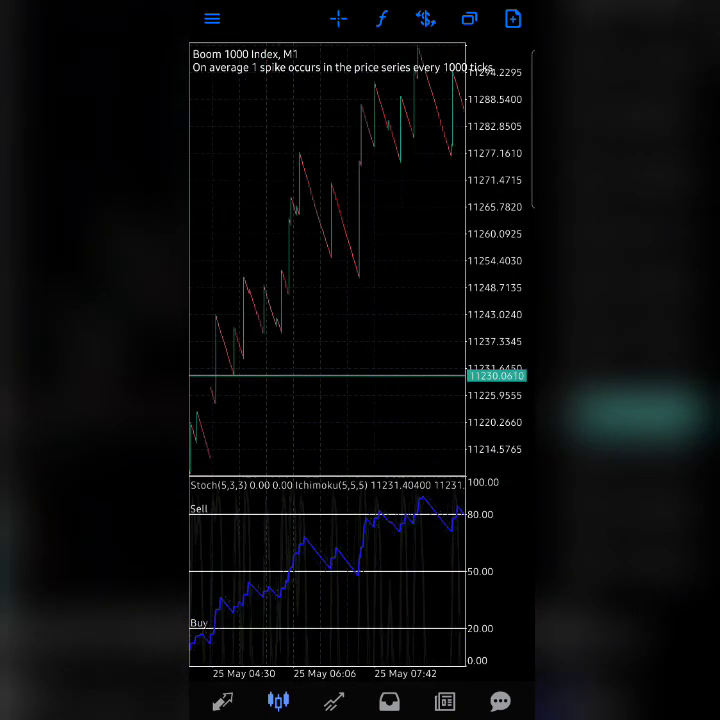